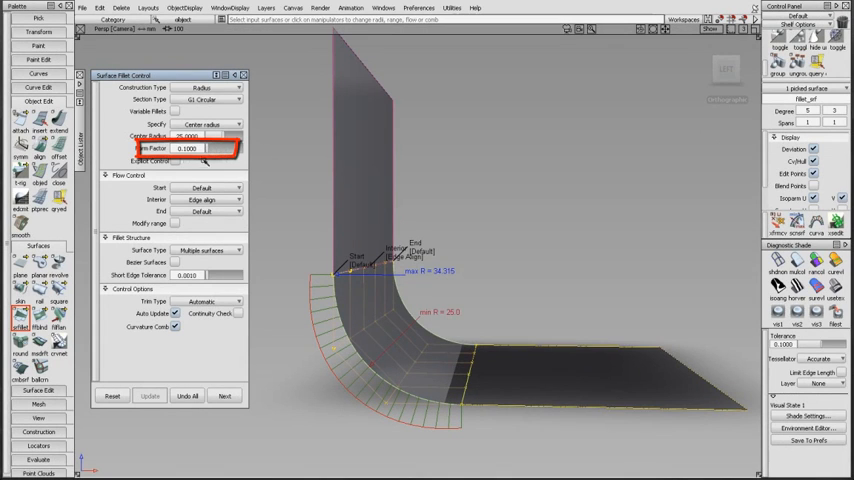
Try Form Factor values 2.0, 1.0 and 1.5, then drag the slider down to 0.4.
text(2.0000)
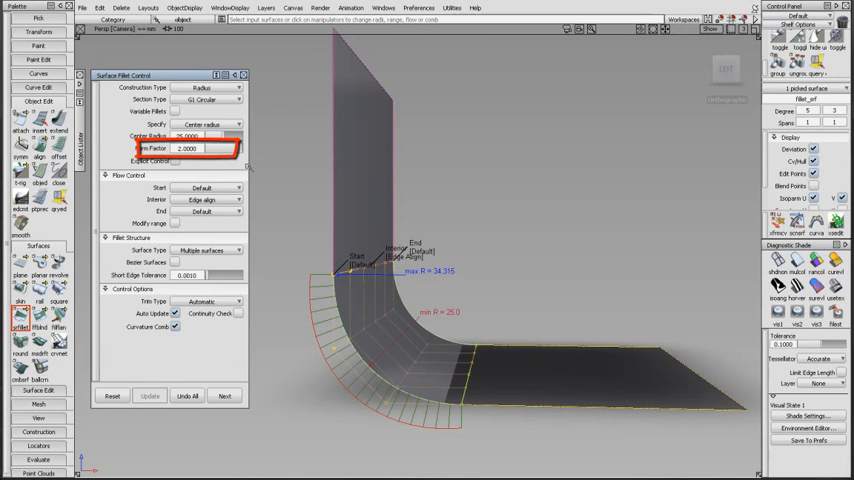
text(1.0000)
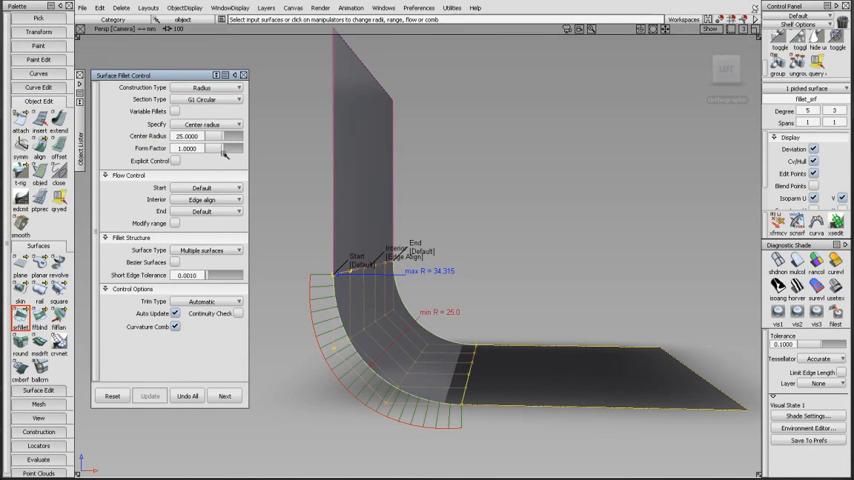
click(225, 152)
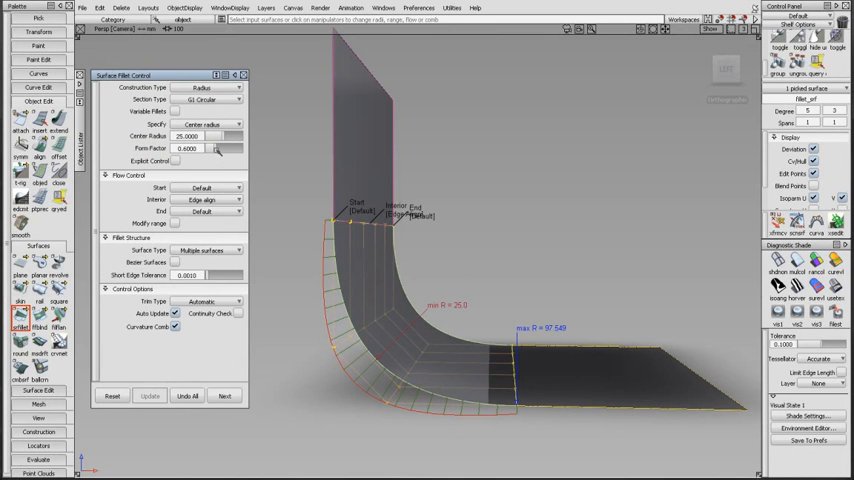
text(1.5000)
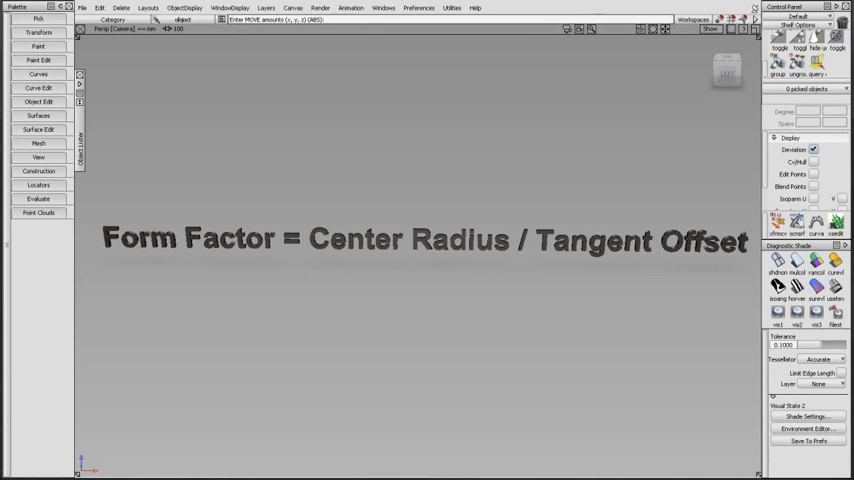
click(20, 286)
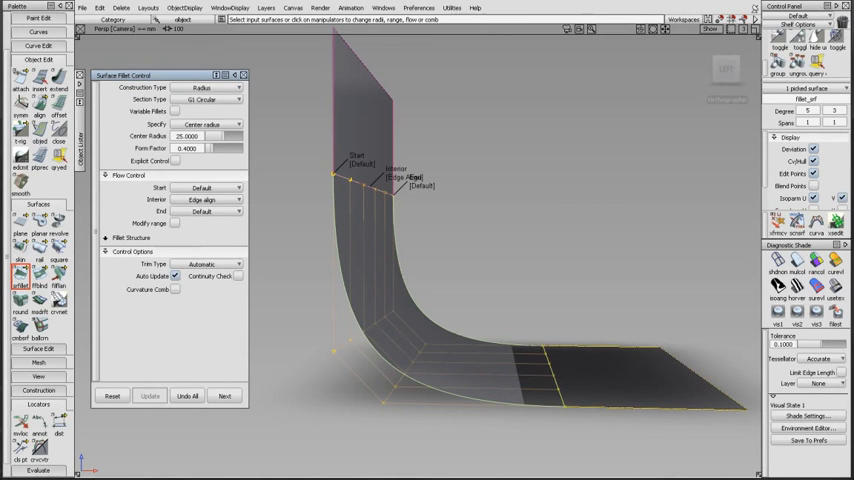